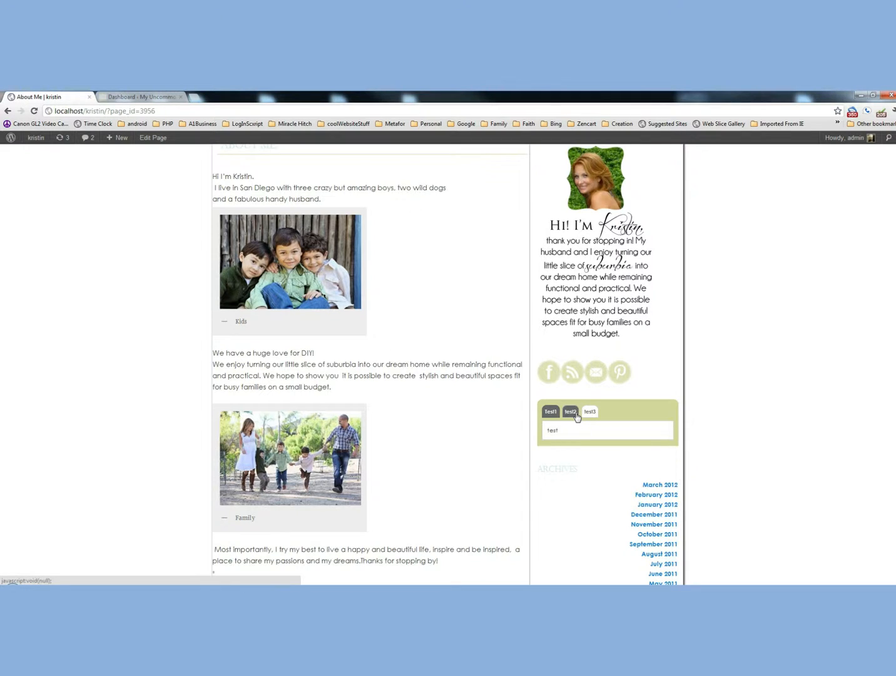
# Try the test3 and test2 tabs in the sidebar widget, then bring up the admin Dashboard
pyautogui.click(589, 410)
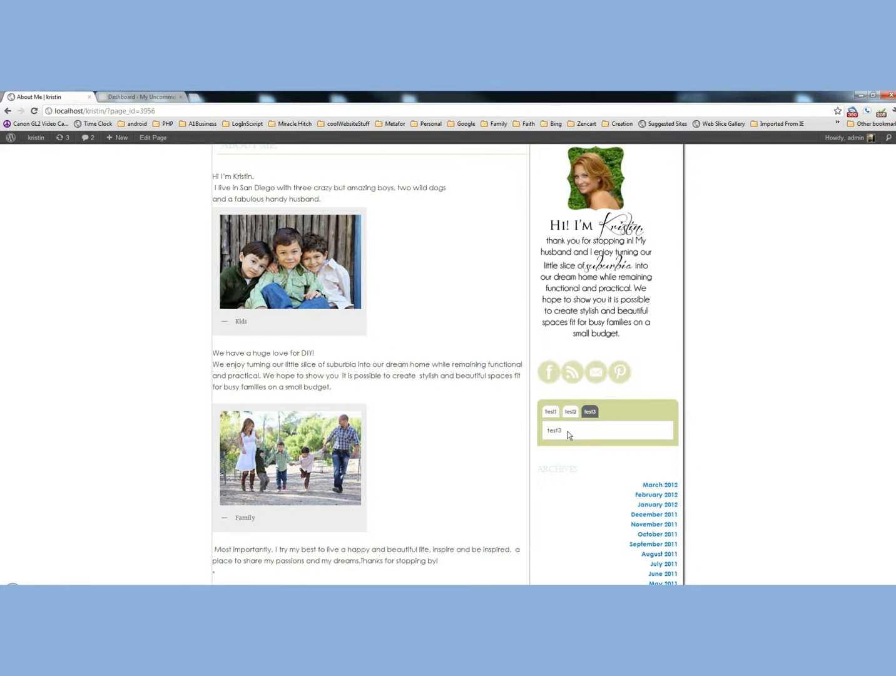
pyautogui.click(570, 411)
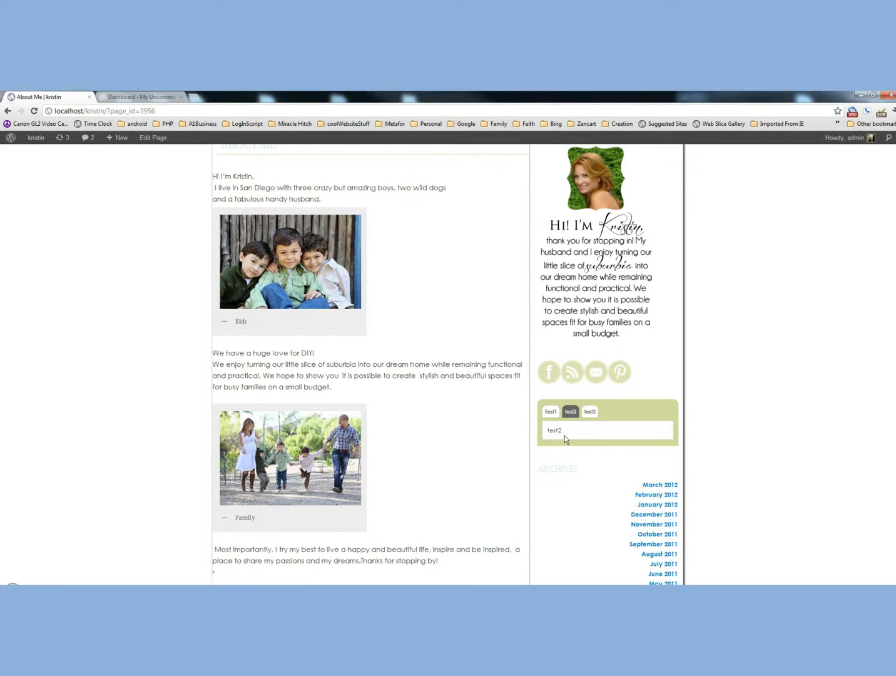
pyautogui.click(140, 97)
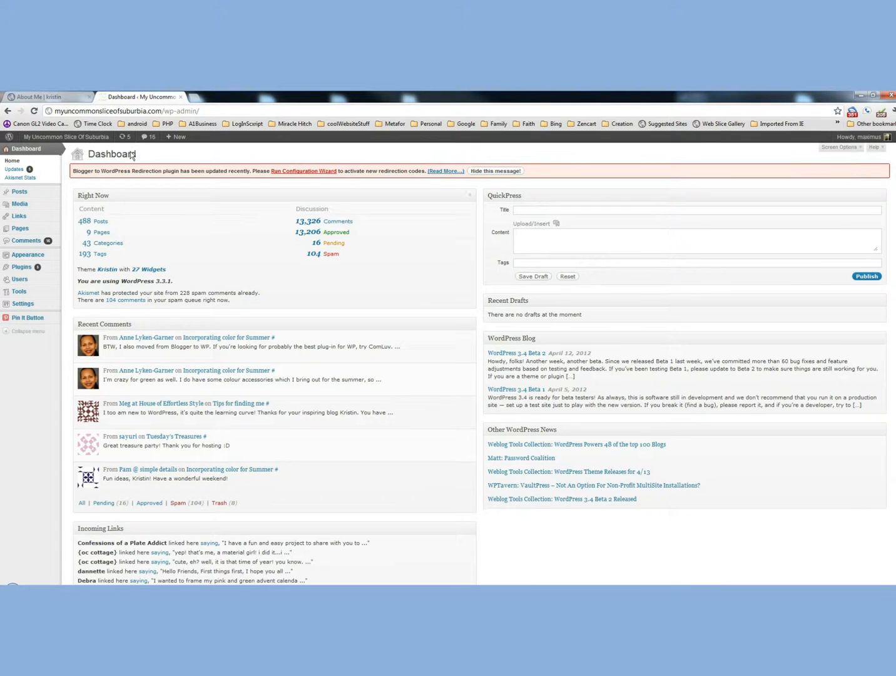
# Go to Appearance > Widgets and look through the available widgets and sidebar areas
pyautogui.click(28, 254)
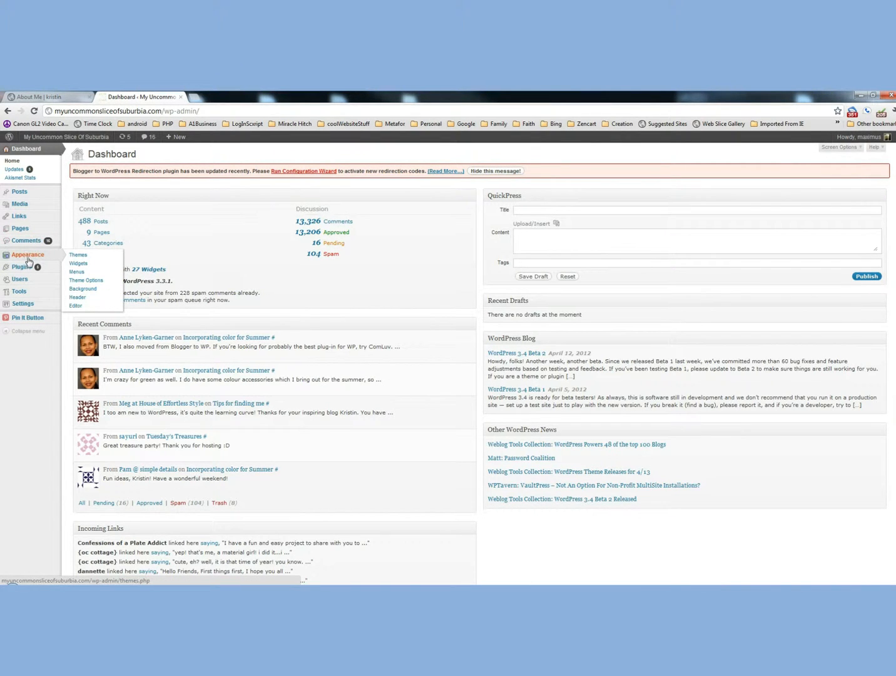
pyautogui.click(78, 263)
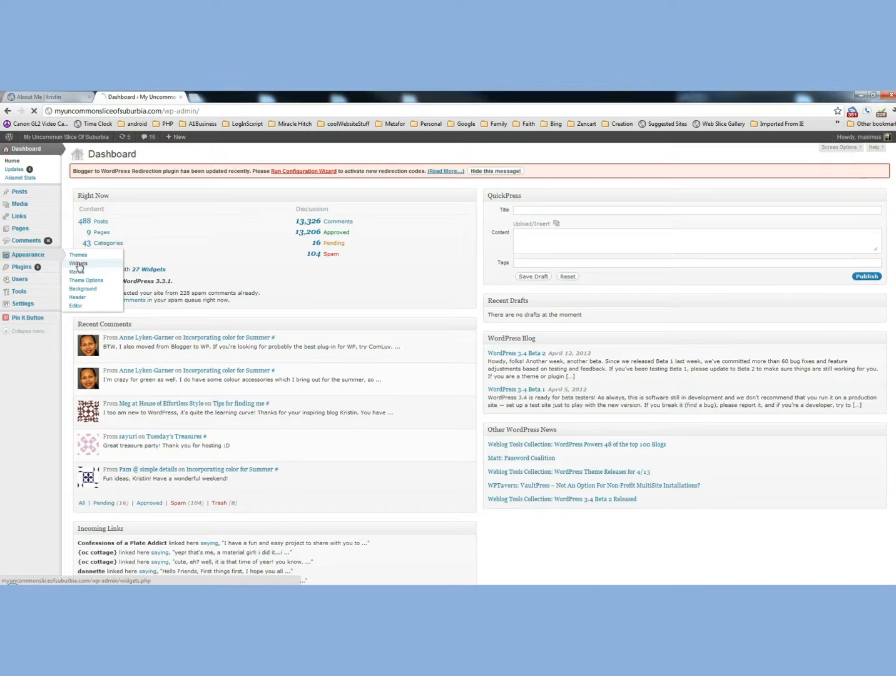
pyautogui.click(78, 263)
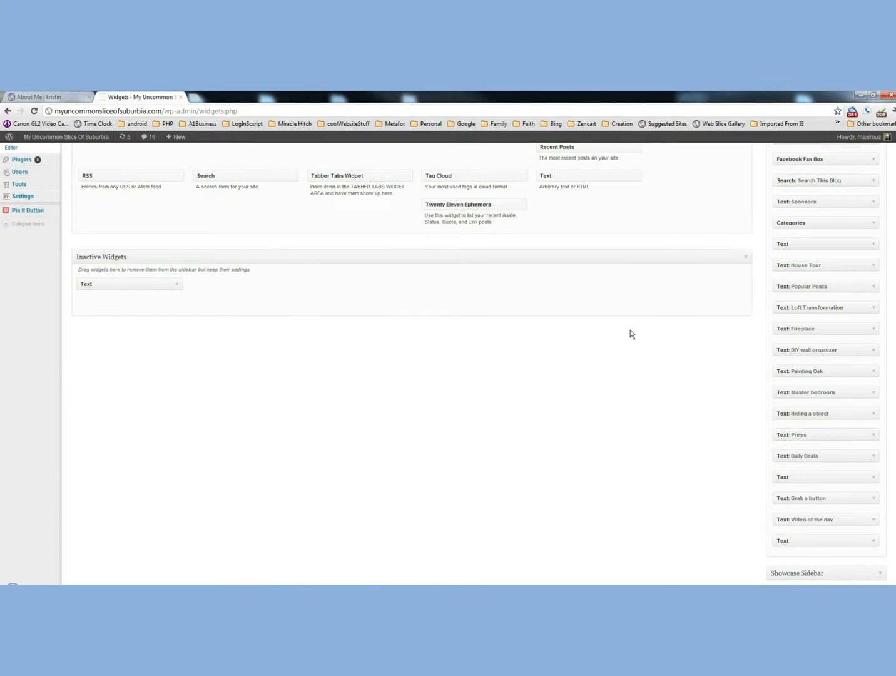
pyautogui.scroll(-3)
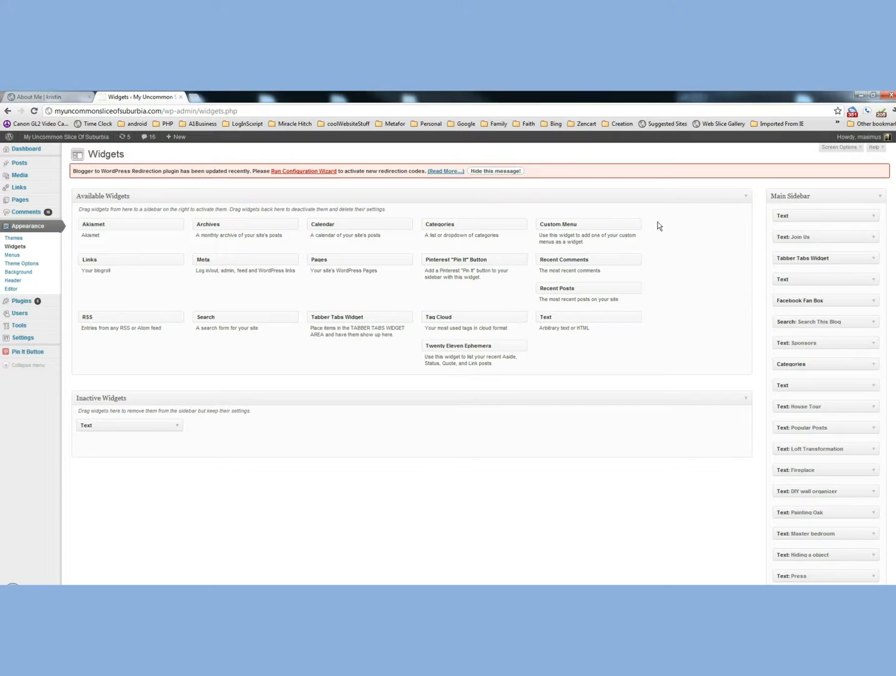
pyautogui.moveTo(335, 253)
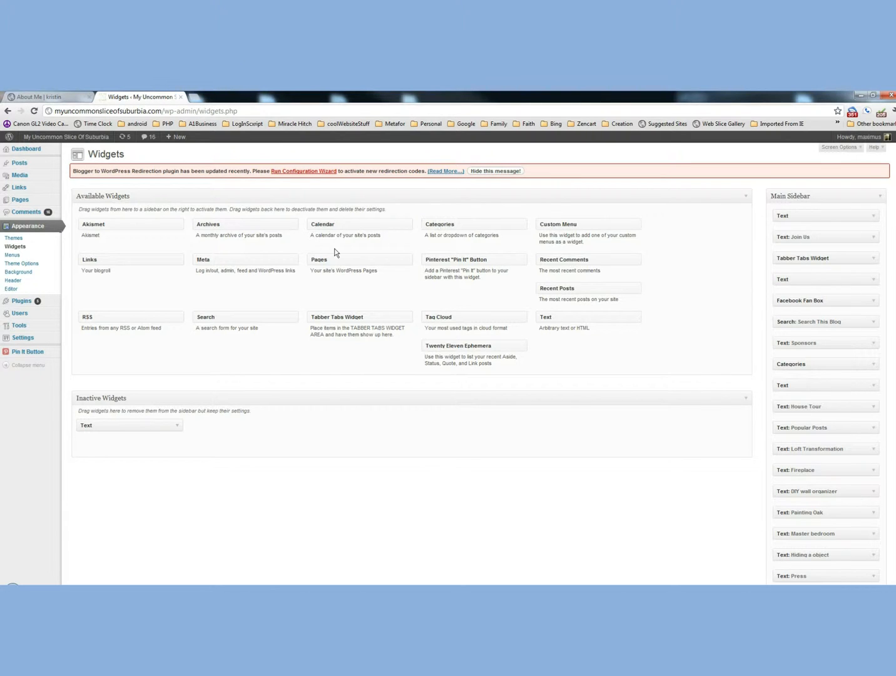
pyautogui.moveTo(140, 419)
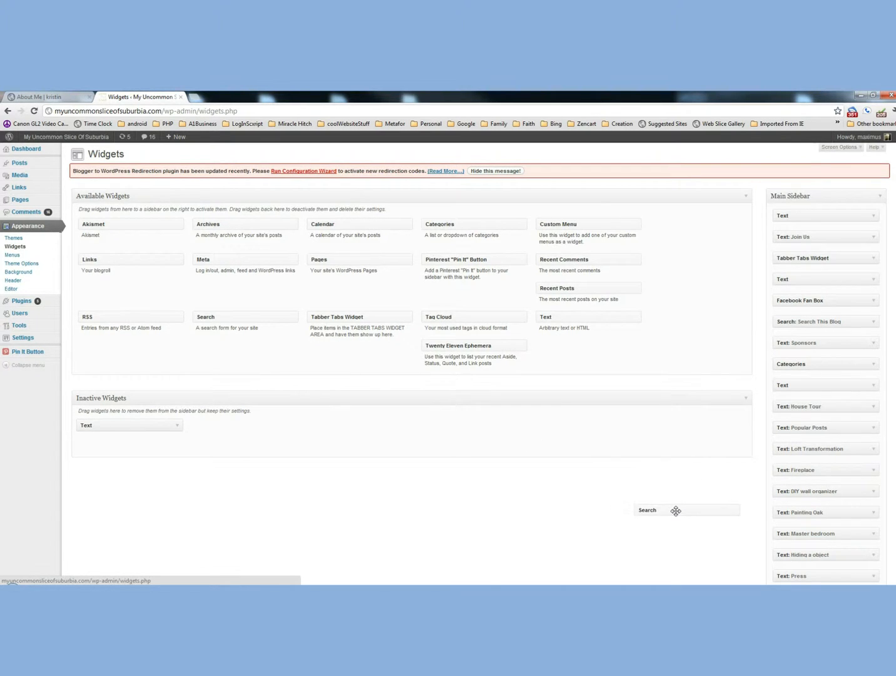
# Give the new Search widget in the Tabber Tabs area the title 'Search' and save it
pyautogui.scroll(-3)
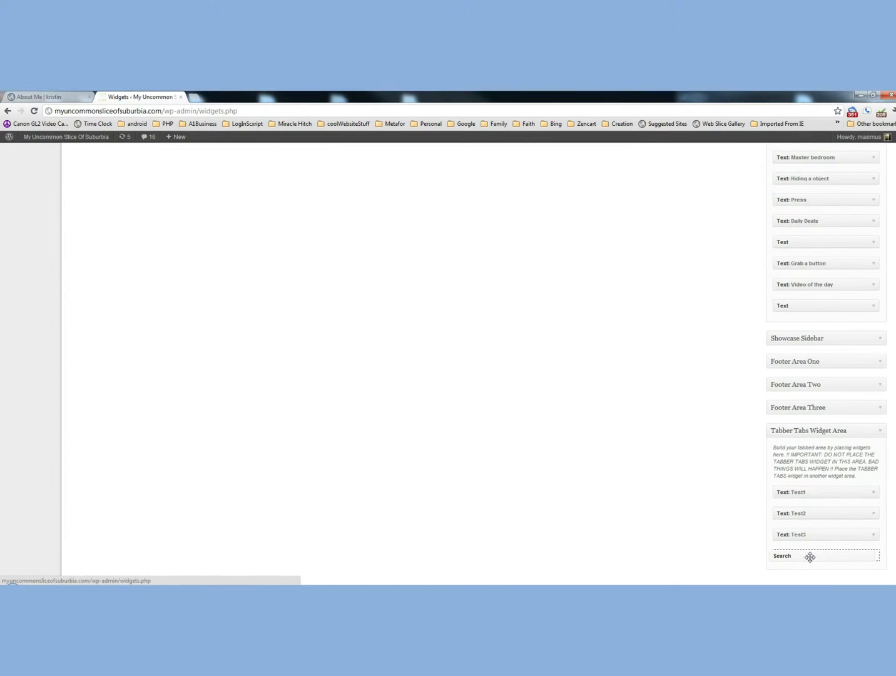
pyautogui.click(782, 555)
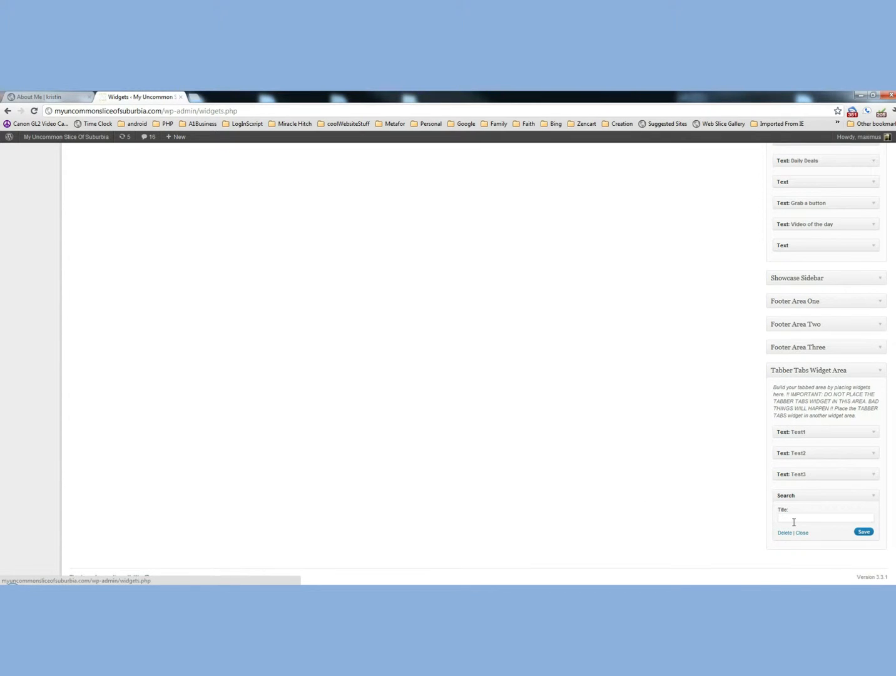
pyautogui.write('Search')
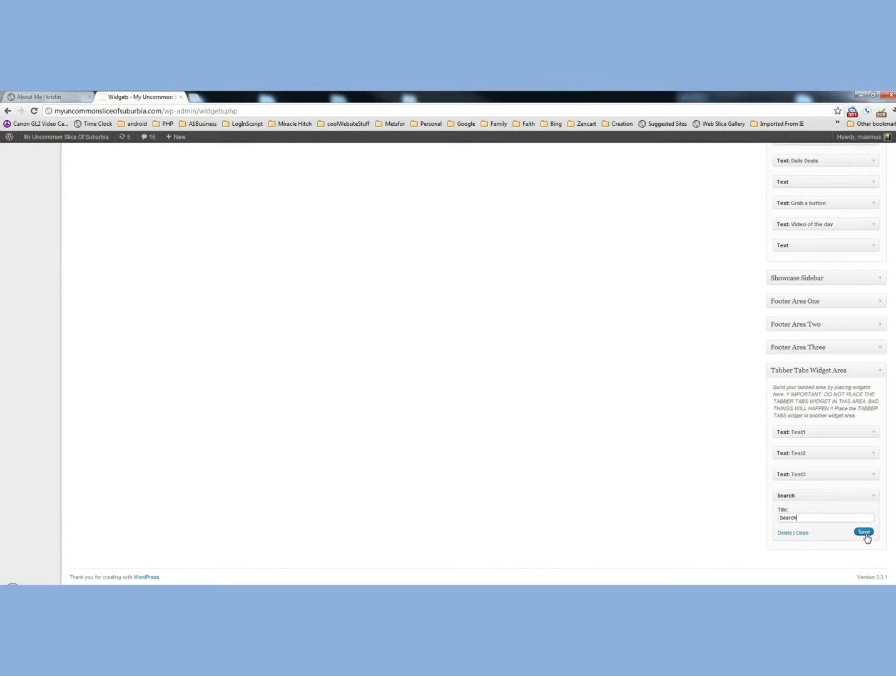
pyautogui.click(48, 97)
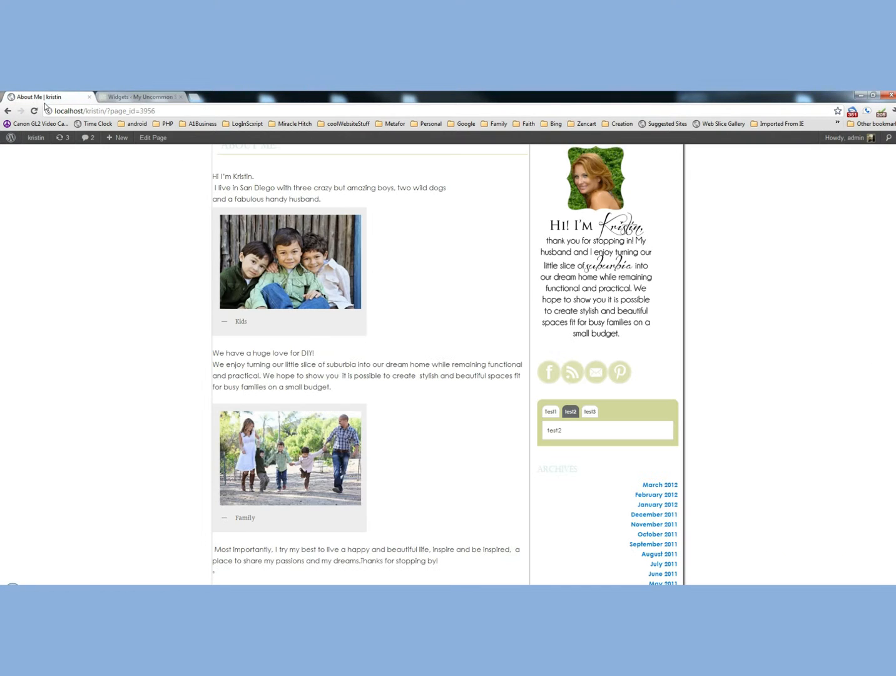
# Check the first tab on the live page, then load the blog's home page
pyautogui.click(550, 410)
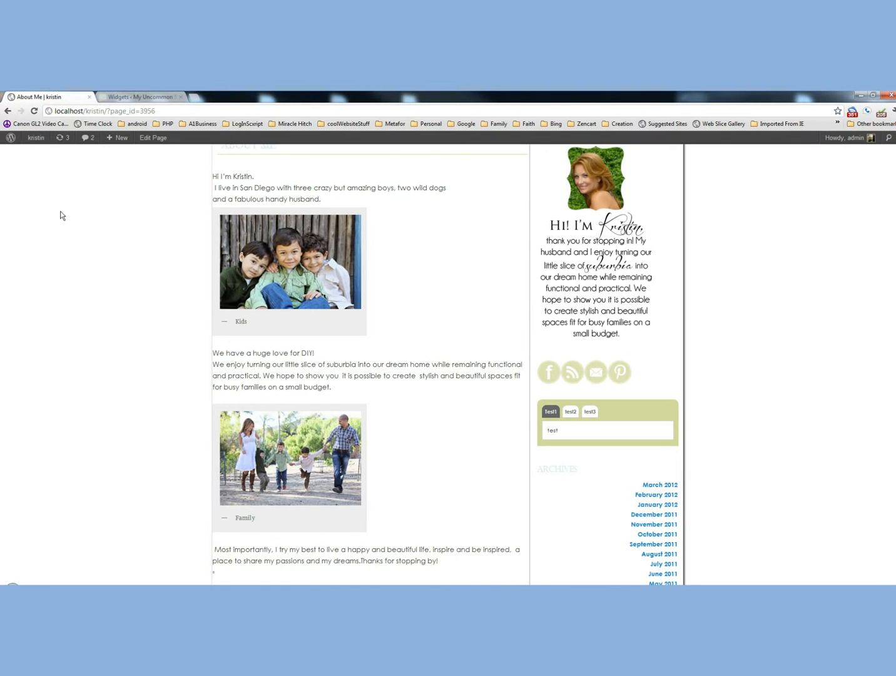
pyautogui.click(143, 96)
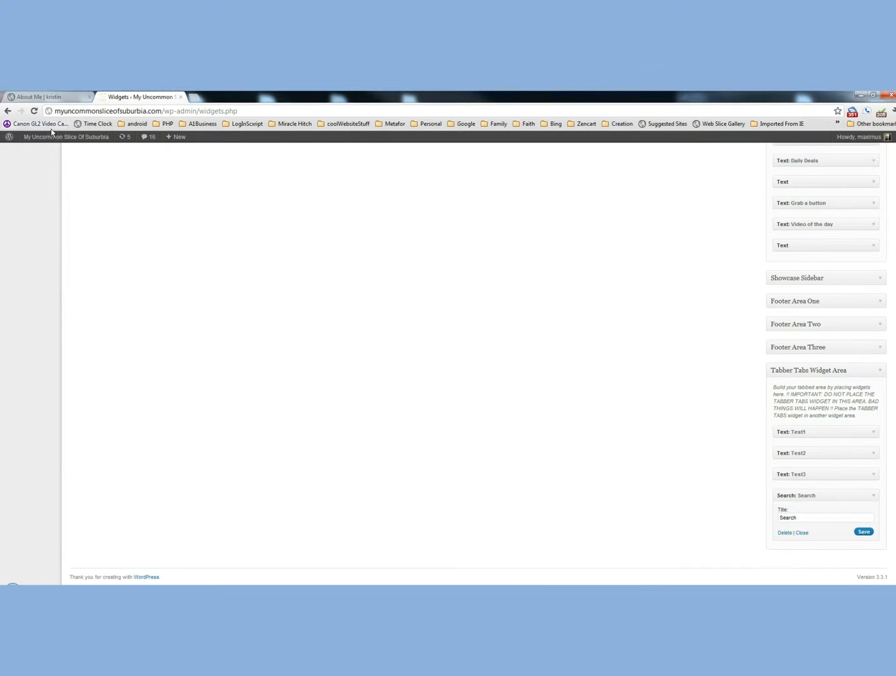
pyautogui.click(39, 98)
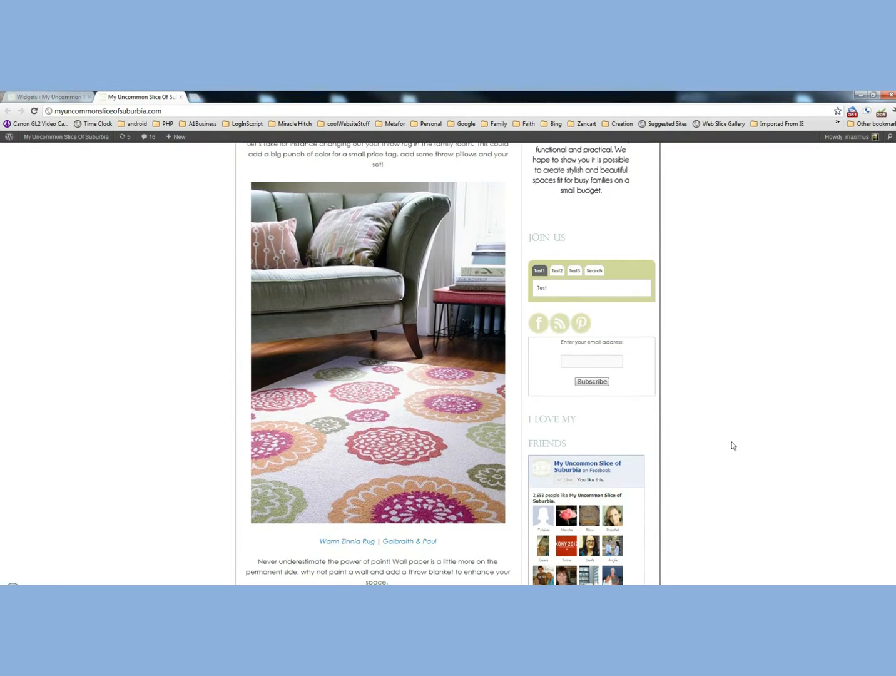
# Confirm the new Search tab and the text2 tab work, then return to the Widgets screen
pyautogui.click(593, 270)
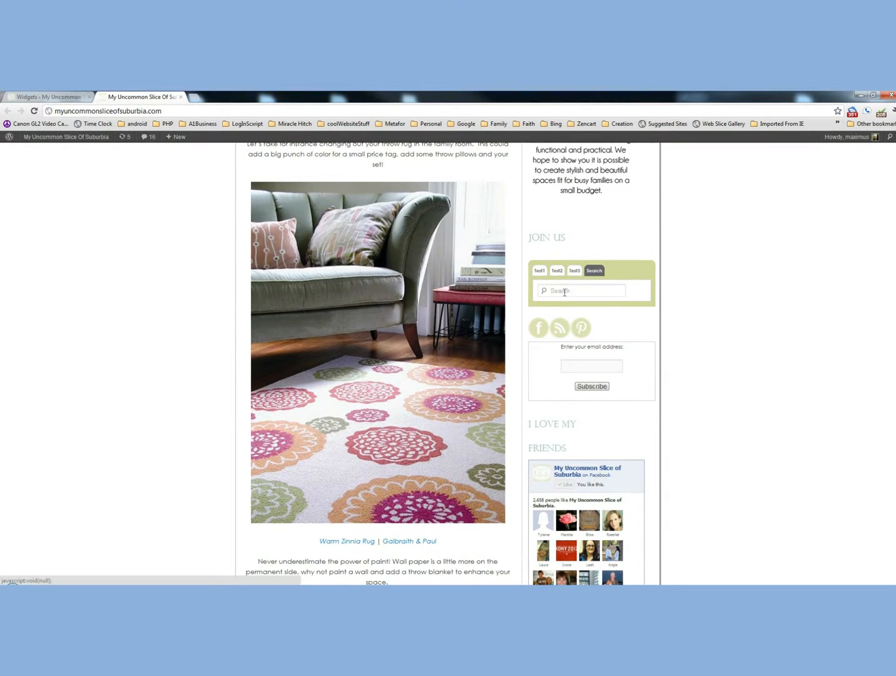
pyautogui.moveTo(811, 330)
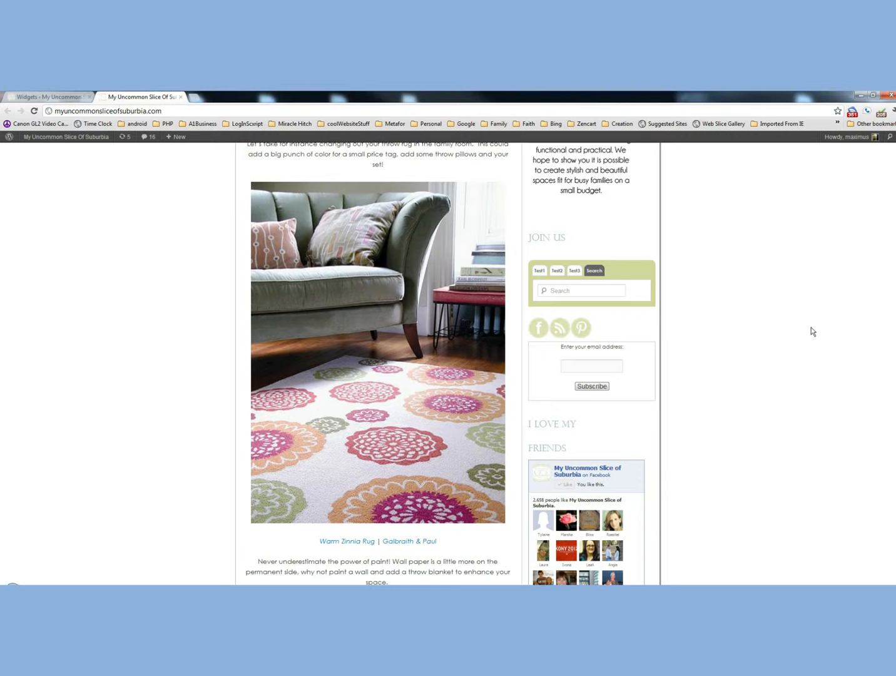
pyautogui.click(555, 270)
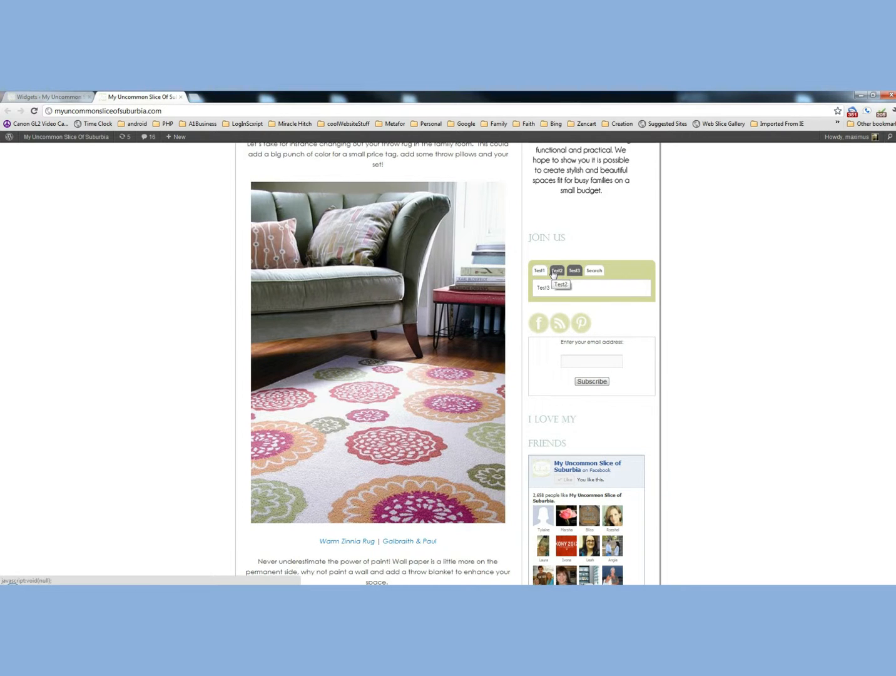
pyautogui.click(48, 96)
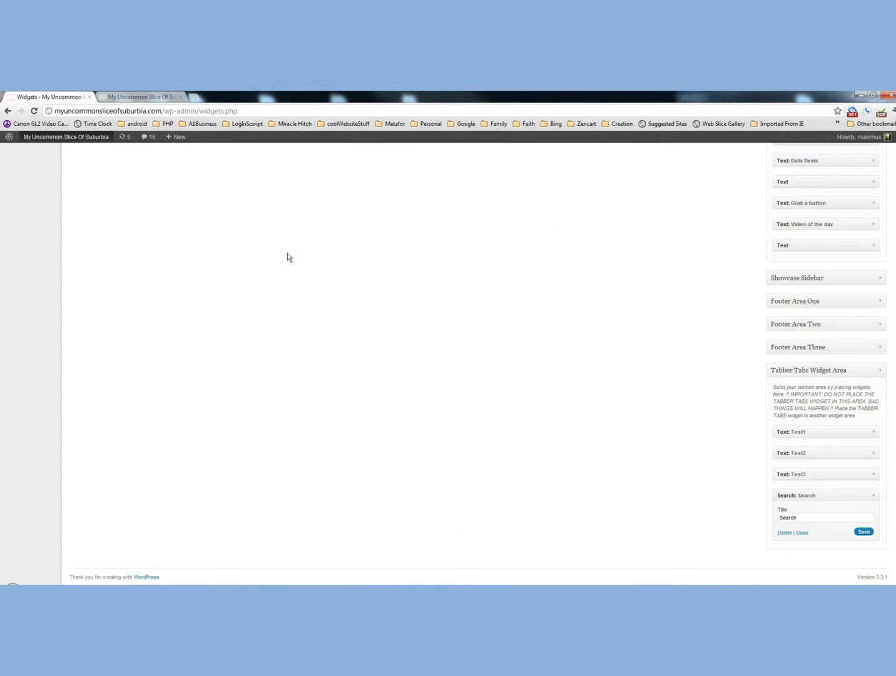
# Retitle the Text1 widget to 'Here it is' and save it
pyautogui.click(825, 431)
pyautogui.write('Here It Is')
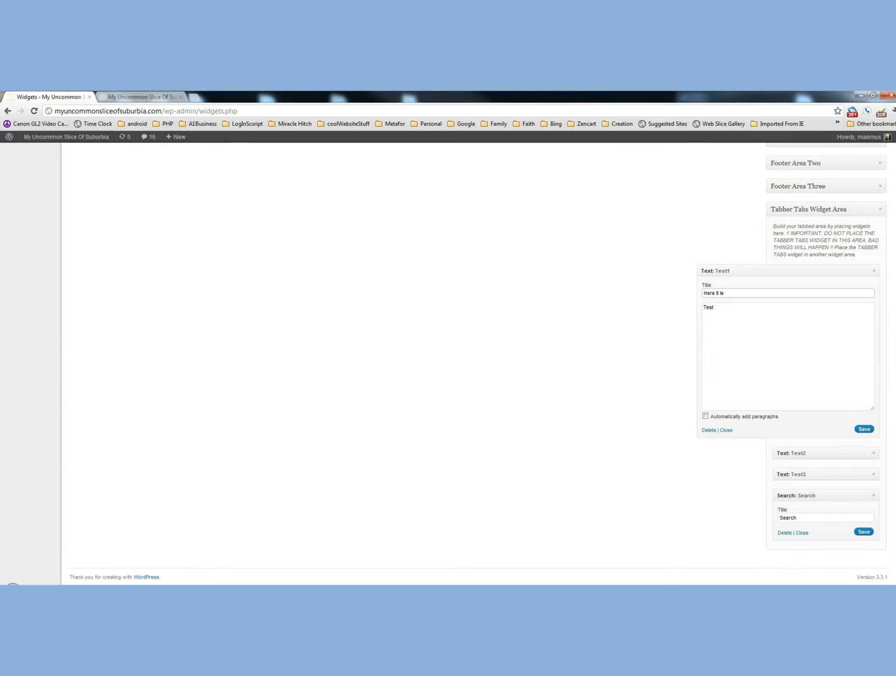
pyautogui.click(864, 428)
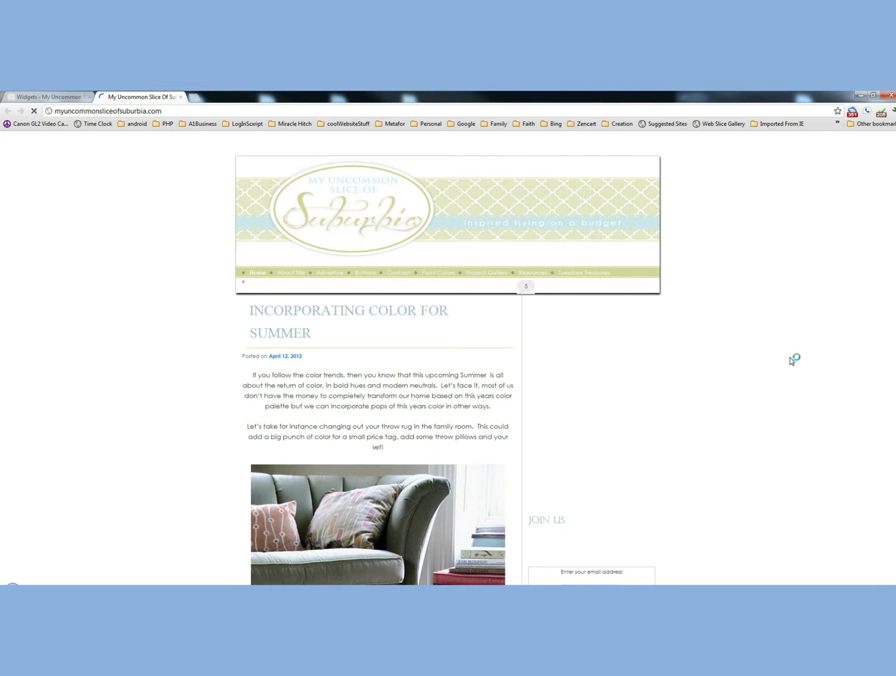
# Verify the 'Here it is' and text2 tabs on the live blog, then return to the Widgets screen
pyautogui.scroll(-3)
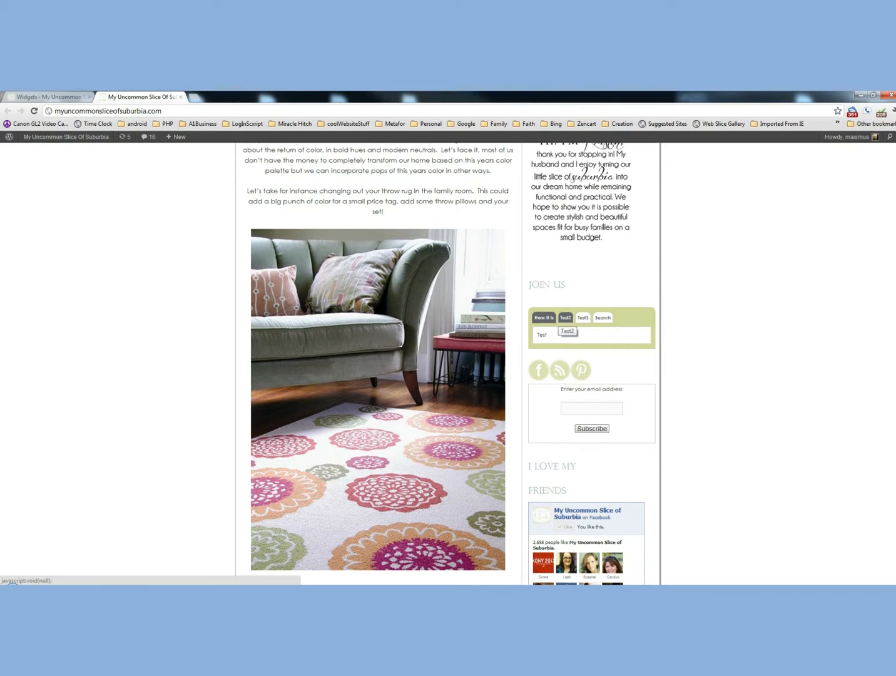
pyautogui.click(566, 318)
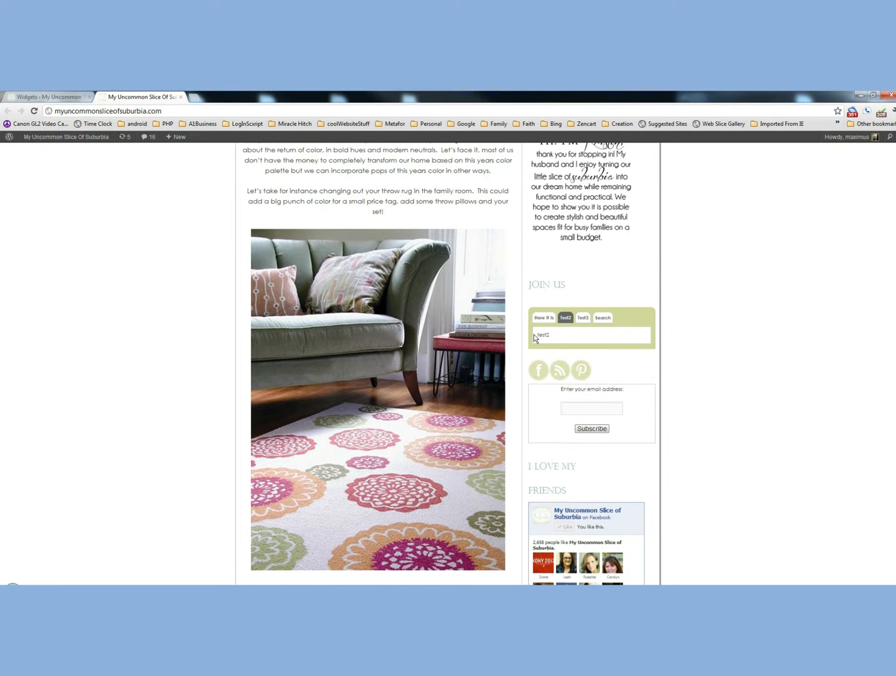
pyautogui.click(47, 96)
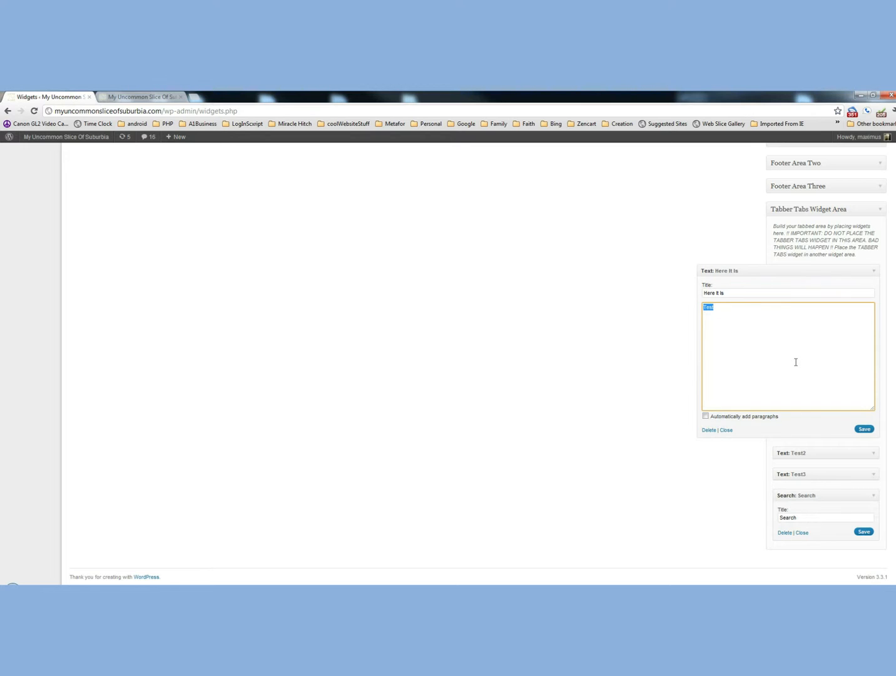
pyautogui.moveTo(859, 449)
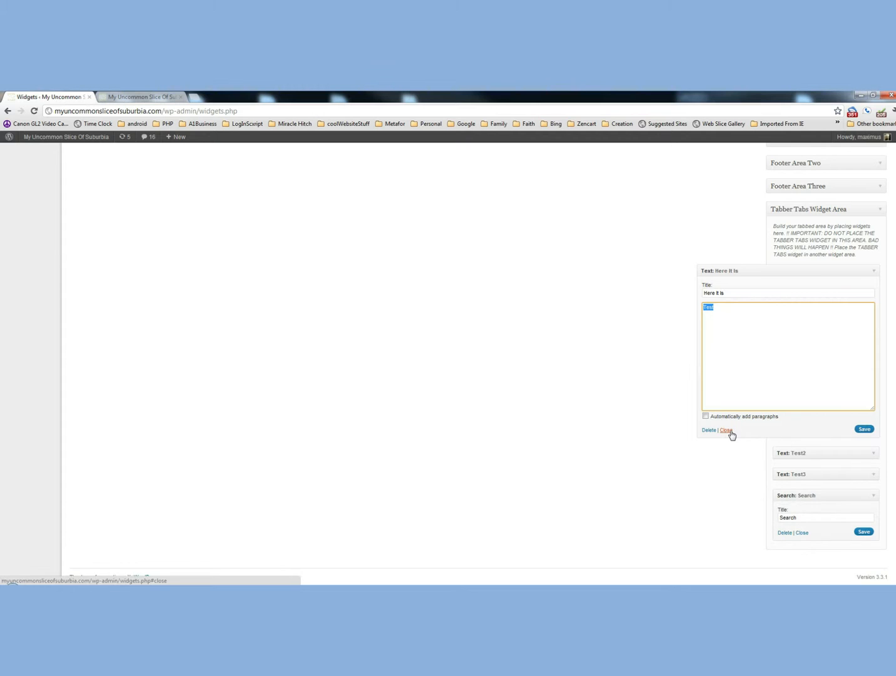
# Close the 'Here it is' text widget's settings panel
pyautogui.click(725, 431)
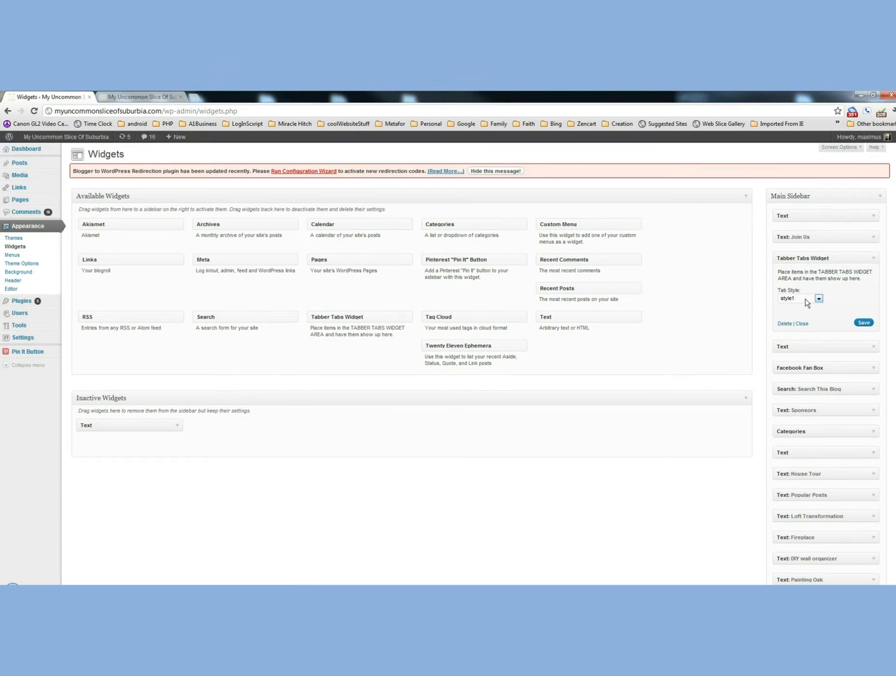
pyautogui.moveTo(843, 298)
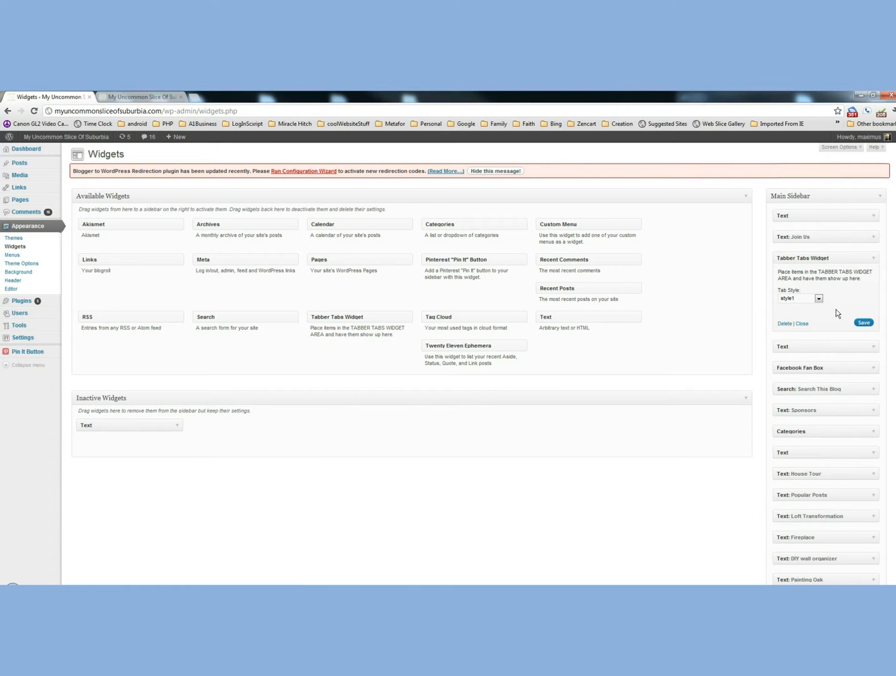
pyautogui.moveTo(837, 313)
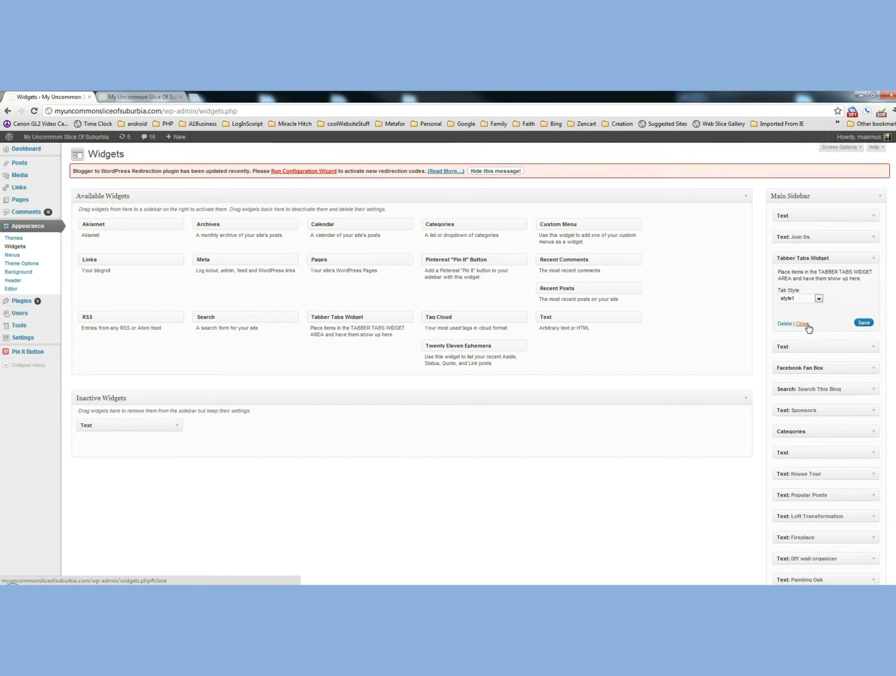
# Move the Tabber Tabs widget to the top of Main Sidebar and view the live blog
pyautogui.click(803, 322)
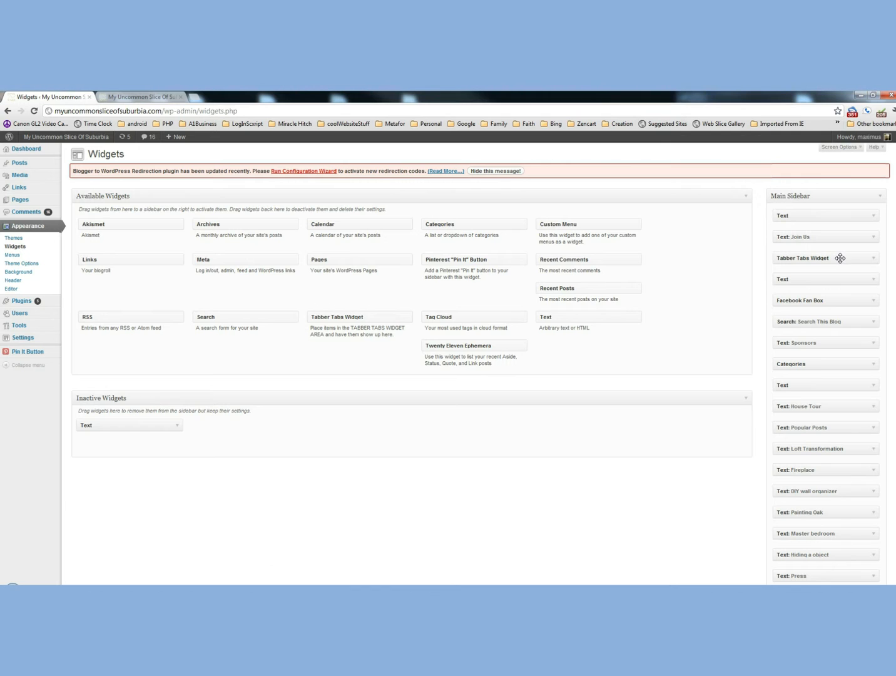
pyautogui.moveTo(824, 258); pyautogui.dragTo(824, 210)
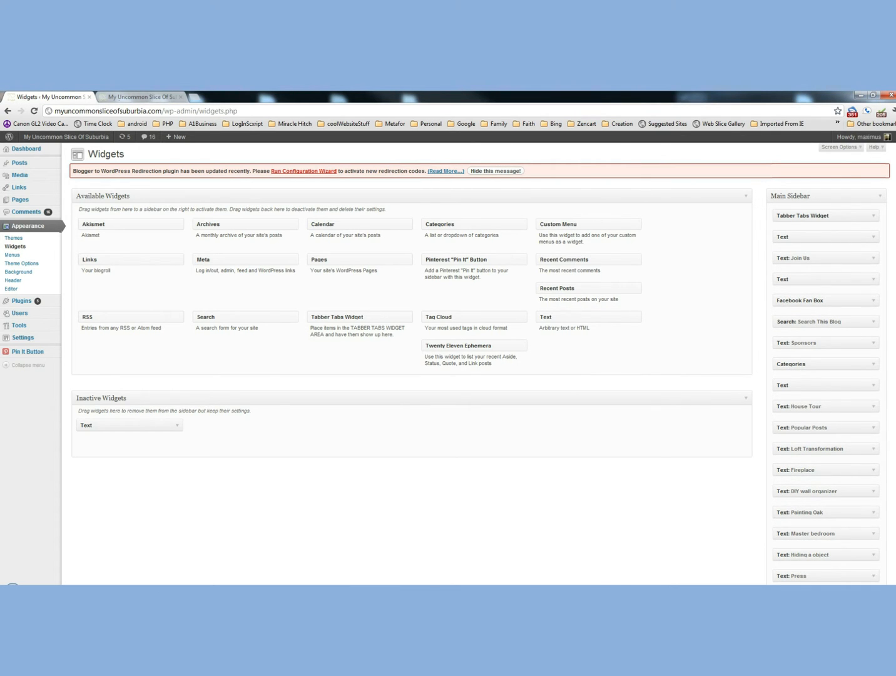
pyautogui.click(141, 96)
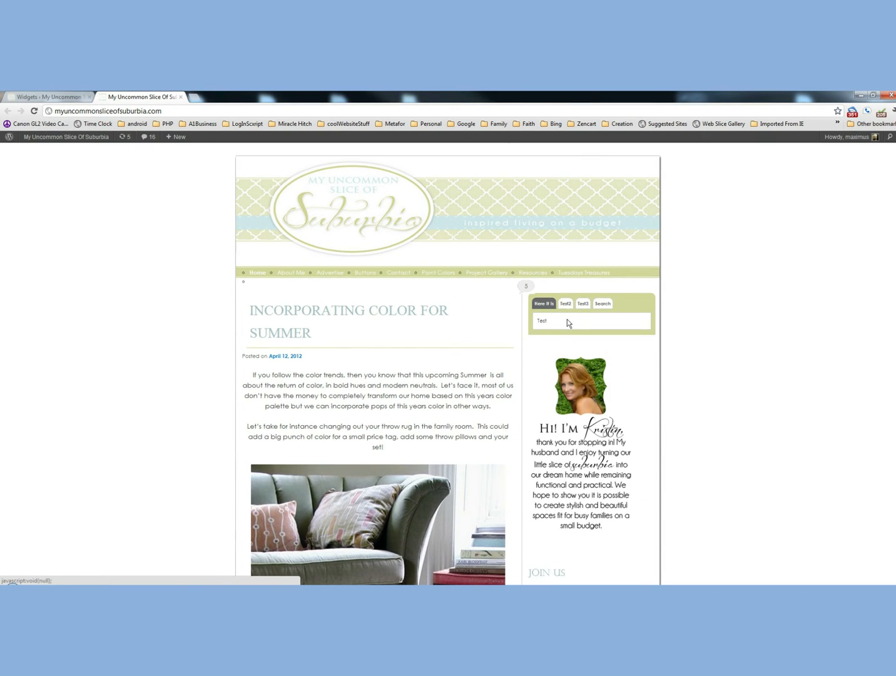
pyautogui.click(564, 303)
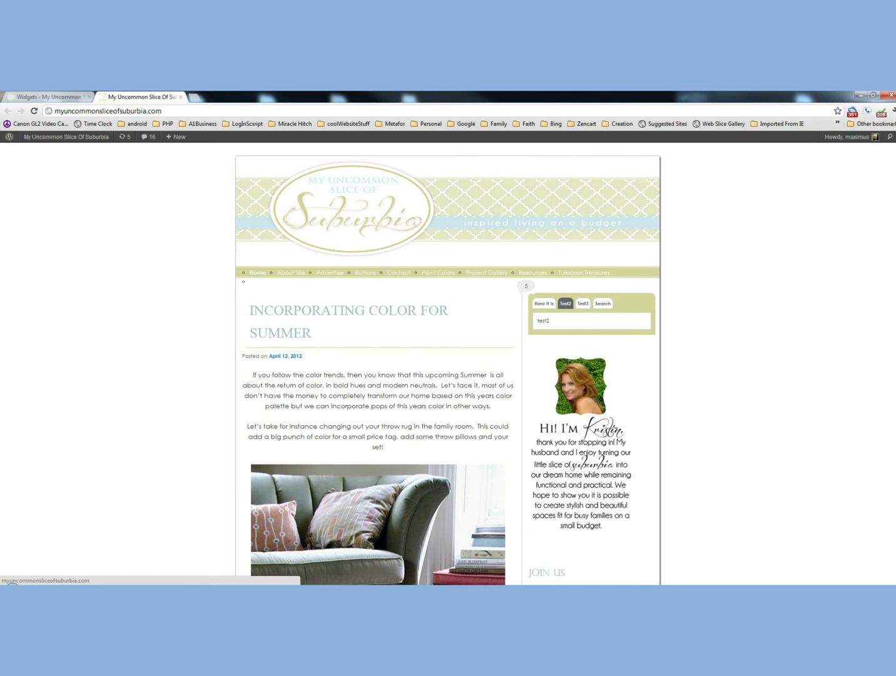
pyautogui.click(47, 96)
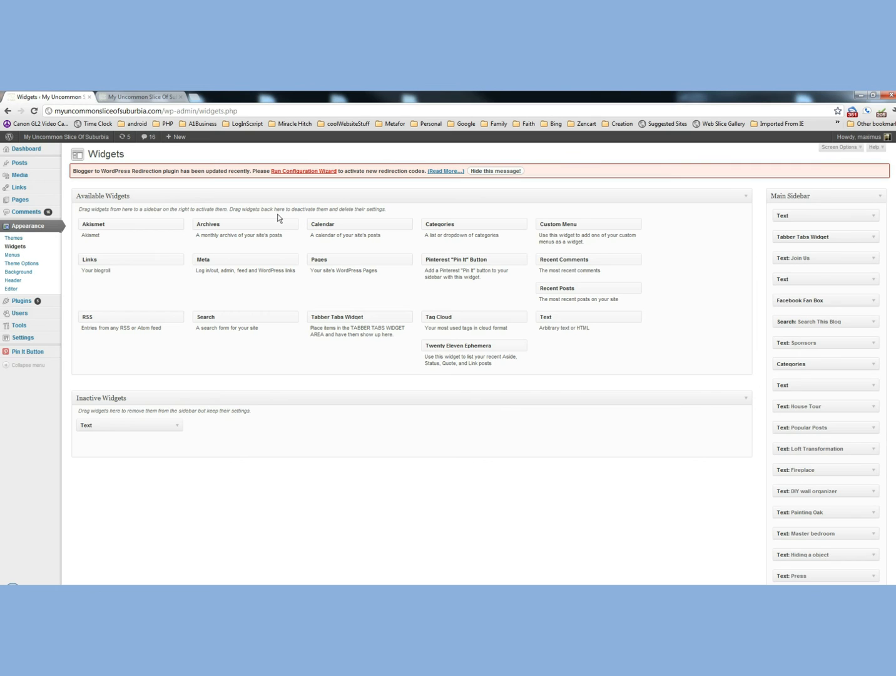
pyautogui.click(143, 97)
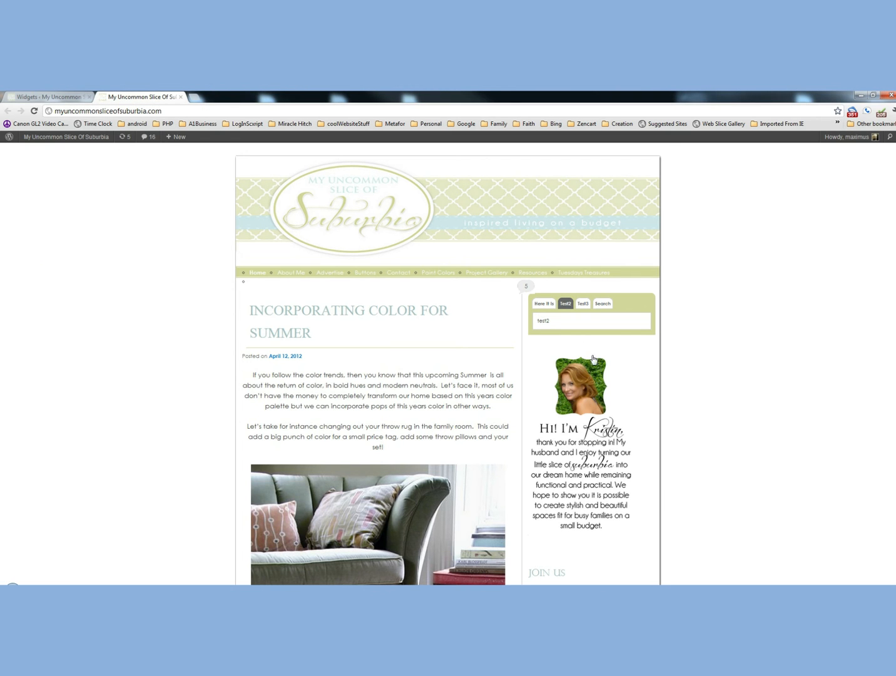